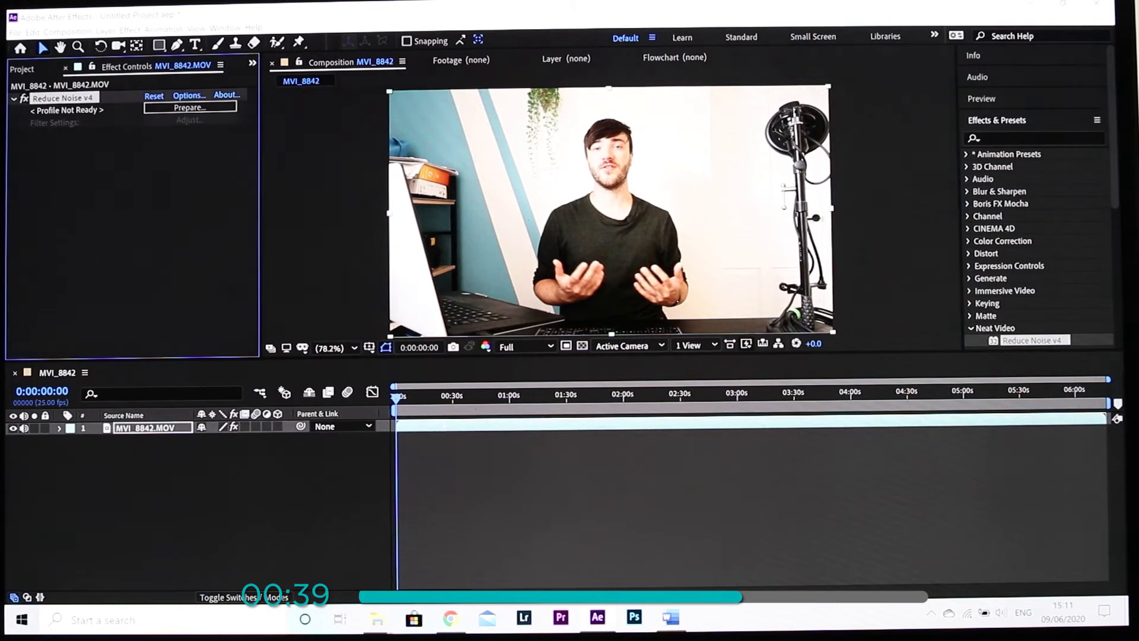
# Auto-build the 1920x1080 noise profile via Prepare, then show the spatial noise filter settings.
pyautogui.click(189, 108)
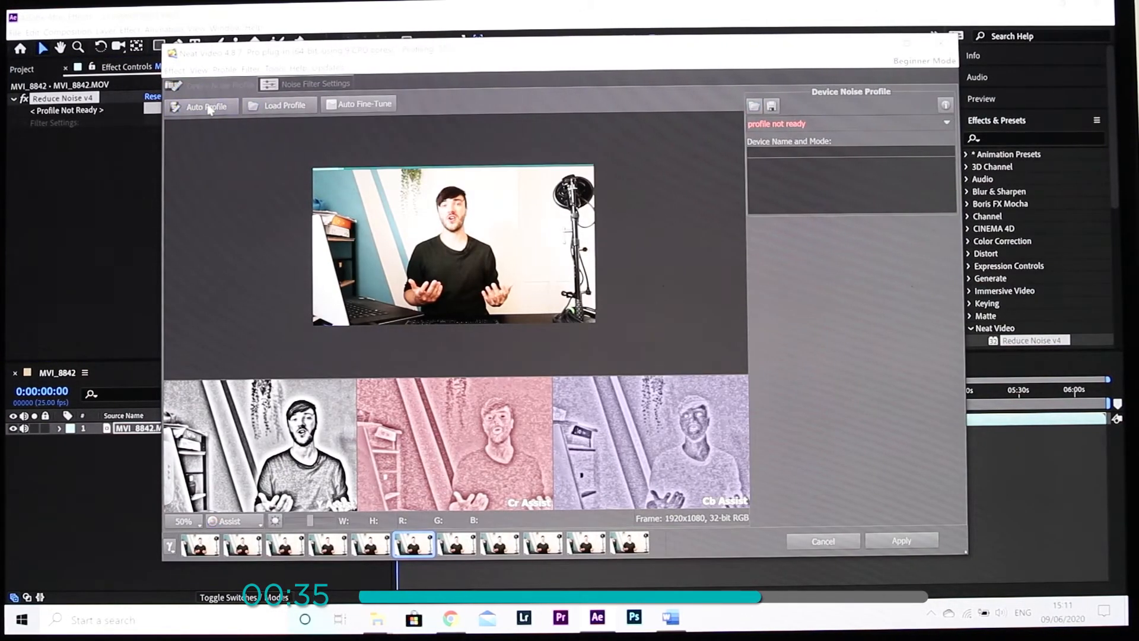
pyautogui.click(202, 105)
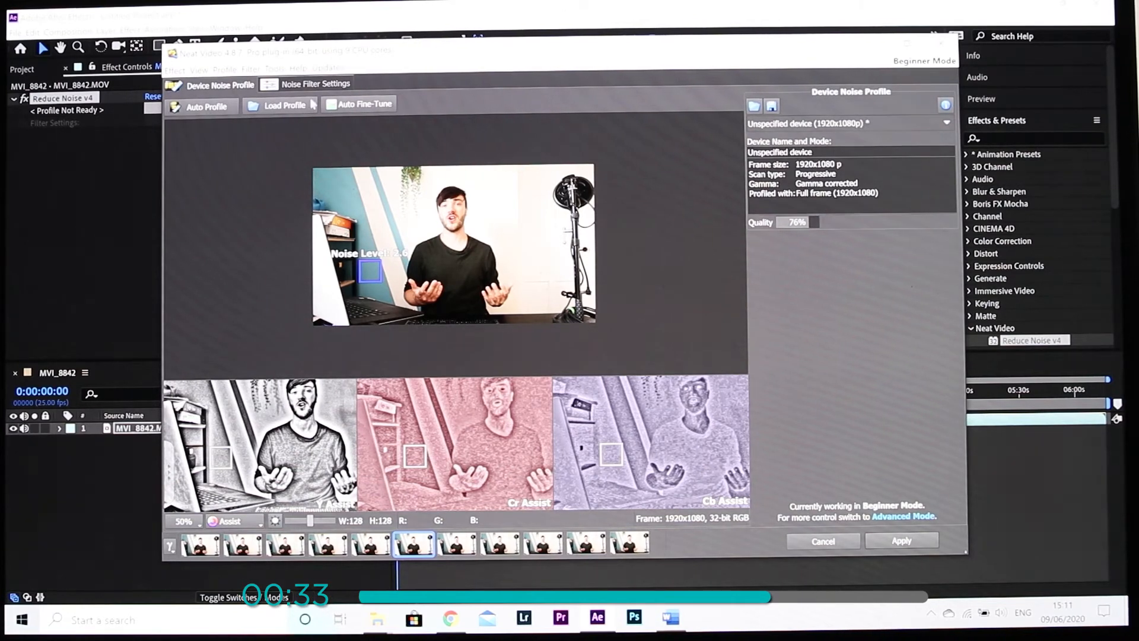
pyautogui.click(316, 83)
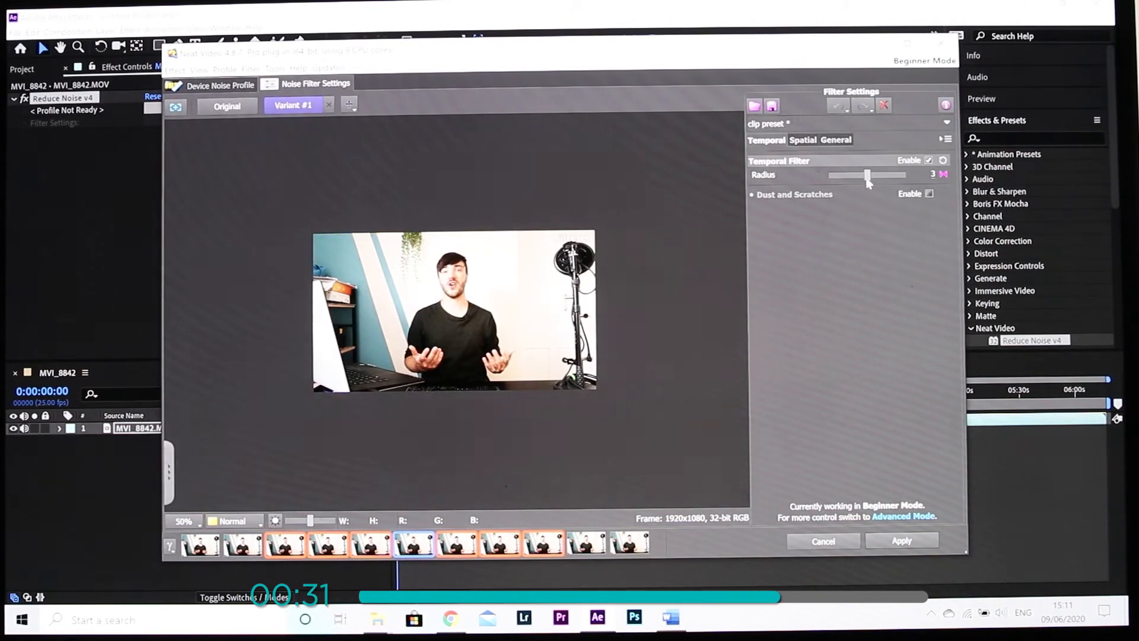
pyautogui.click(802, 140)
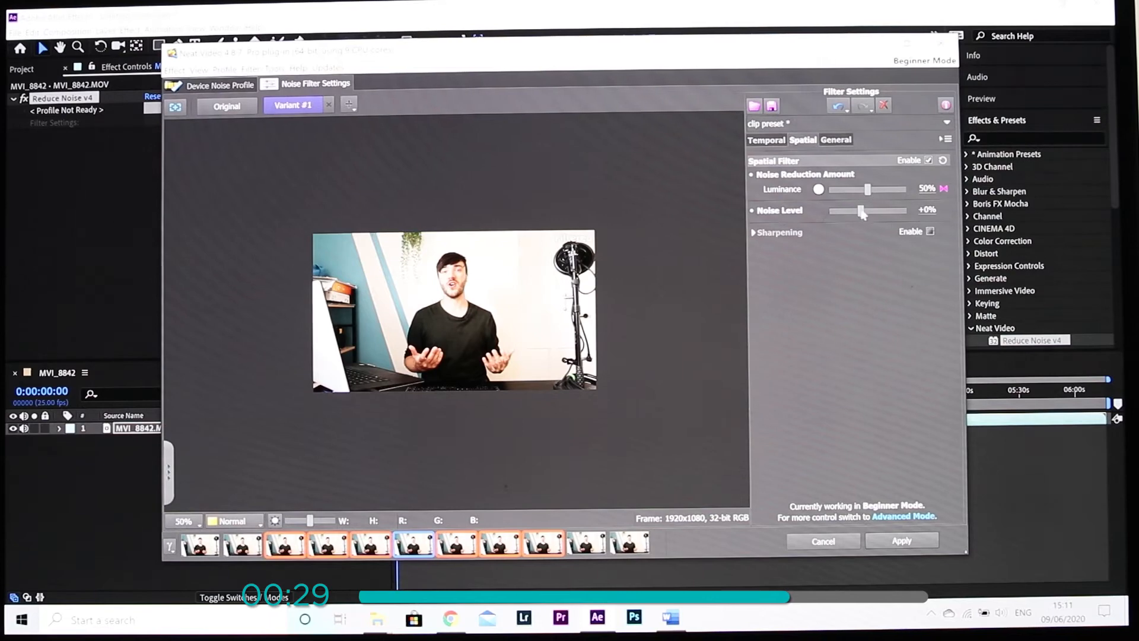